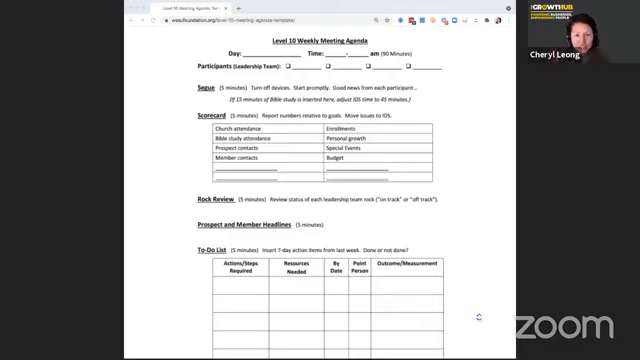
mouse_move(452, 156)
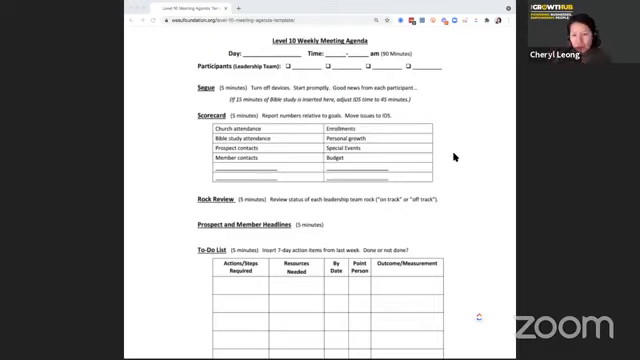
scroll("down", 3)
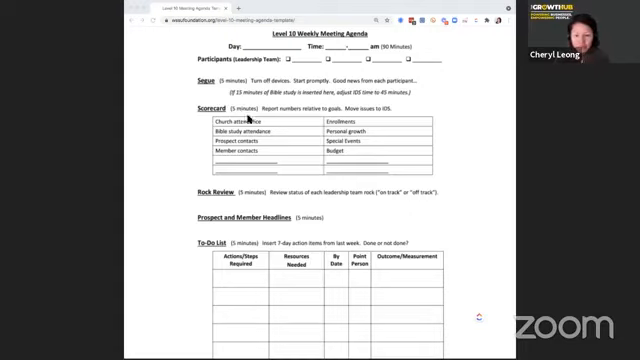
scroll("down", 3)
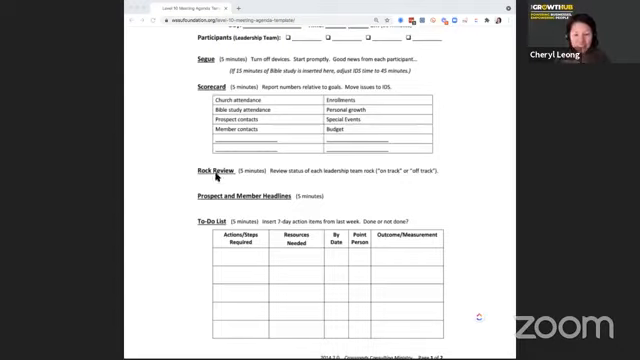
mouse_move(404, 178)
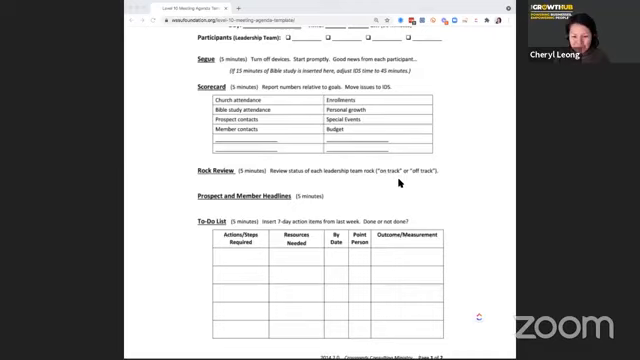
scroll("down", 3)
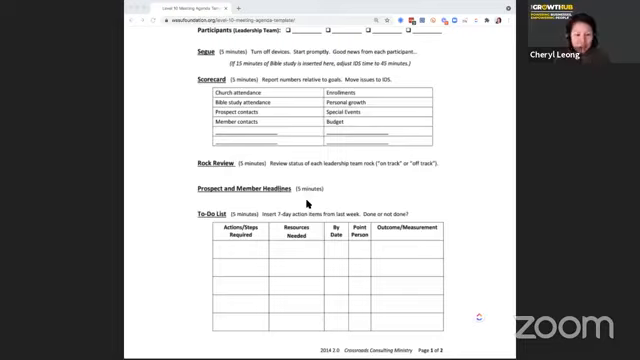
scroll("down", 3)
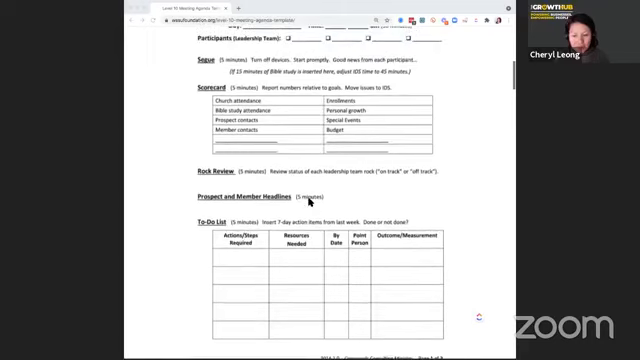